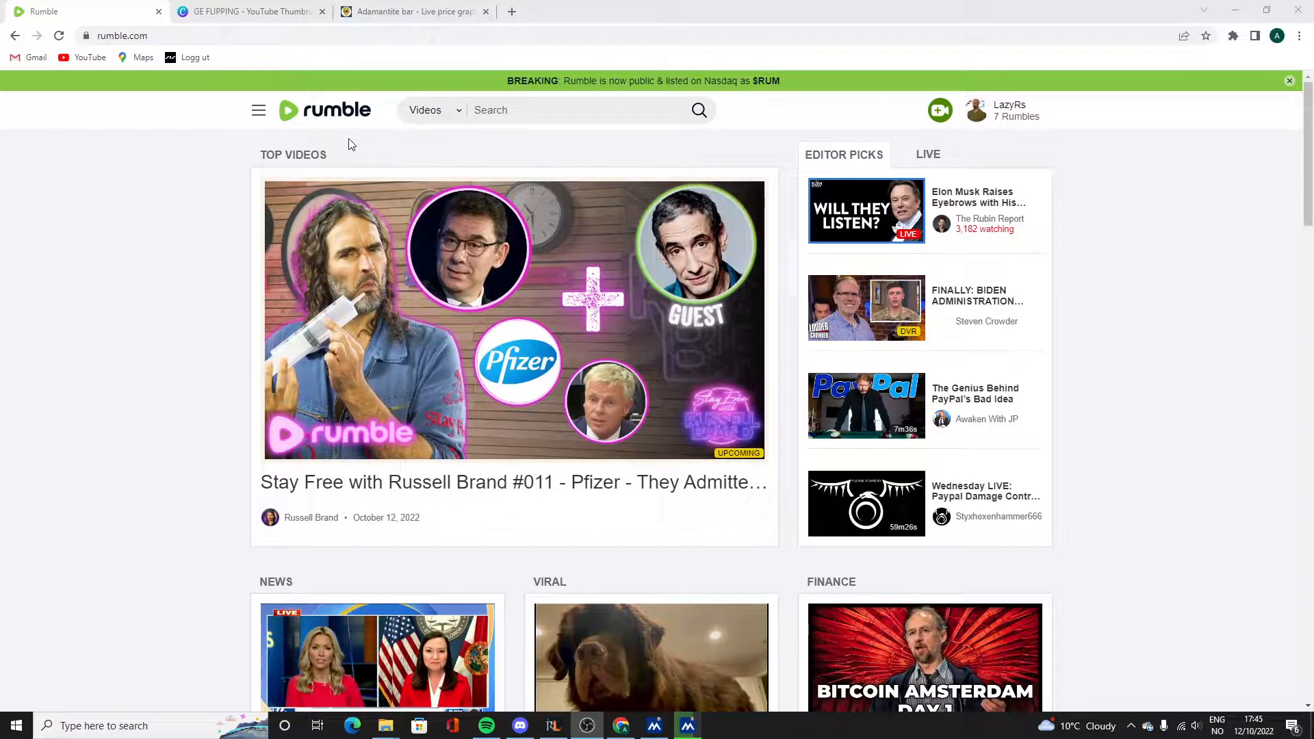
# Scroll down the Rumble home page before heading to the channel's All Videos list.
pyautogui.scroll(-3)
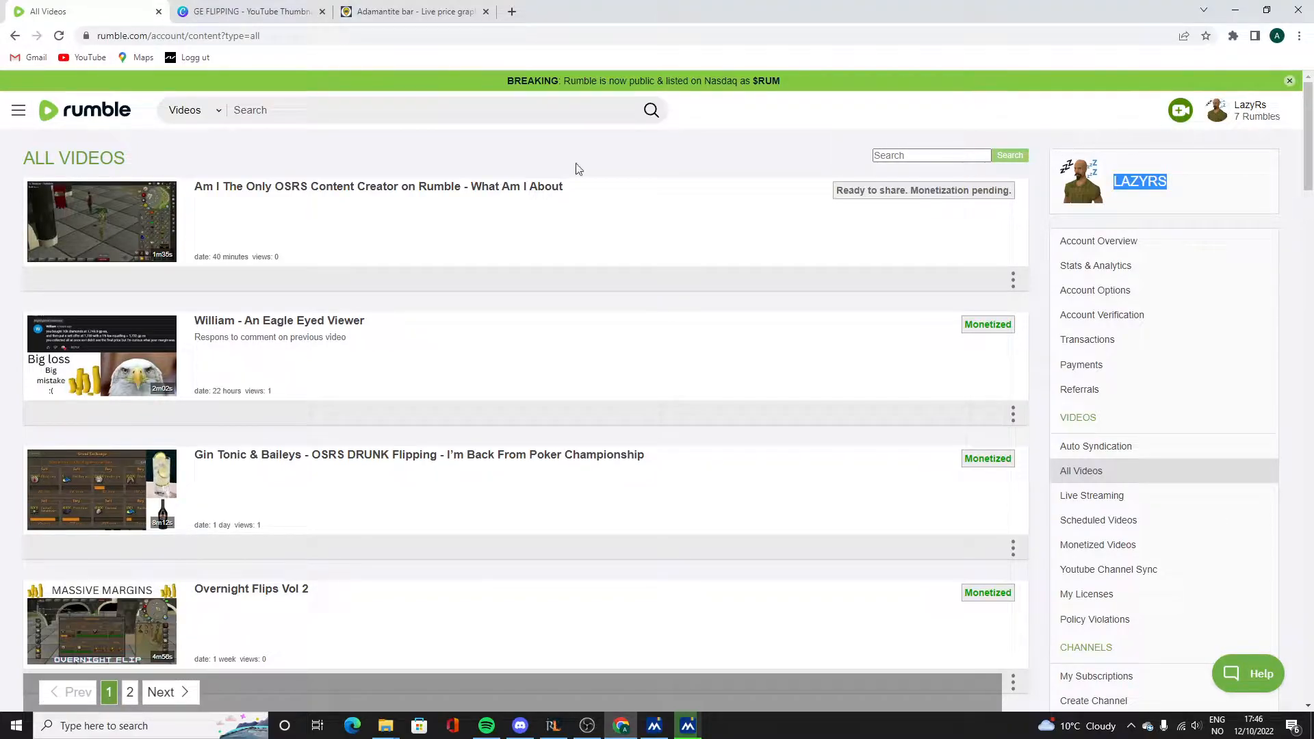
pyautogui.moveTo(587, 201)
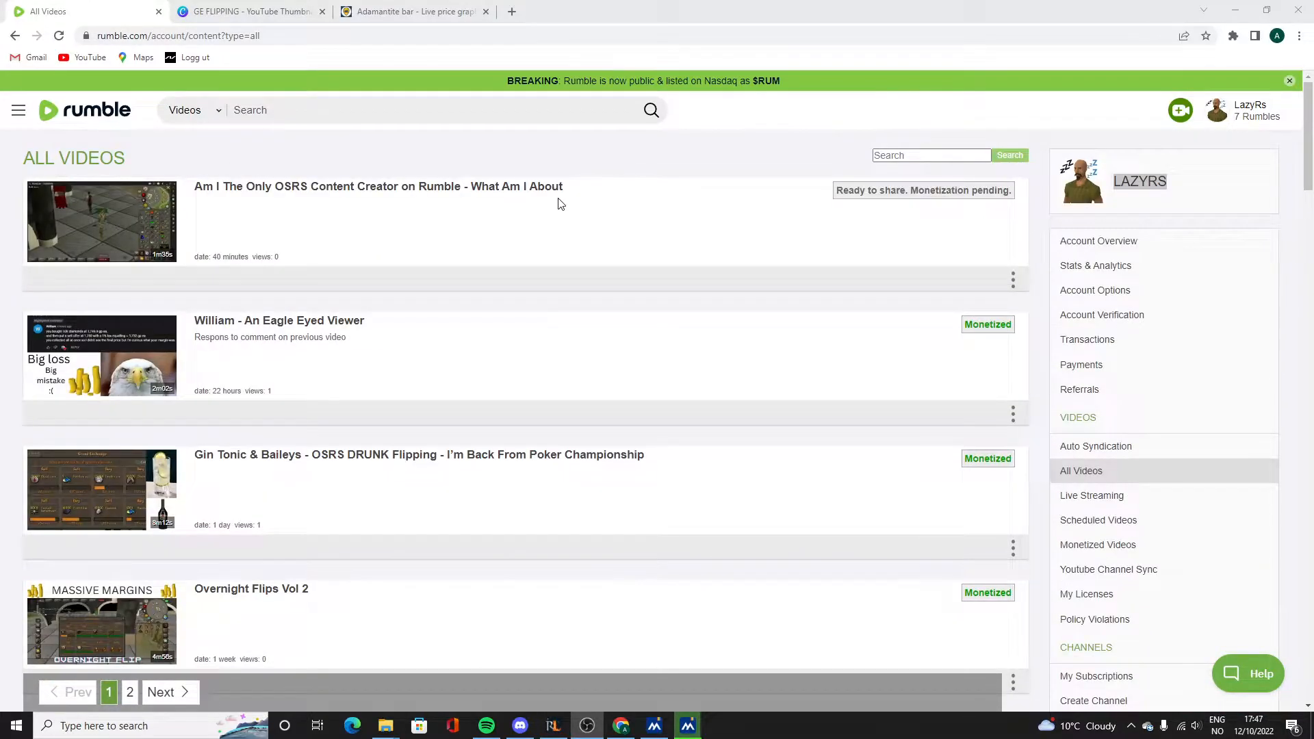
pyautogui.moveTo(634, 209)
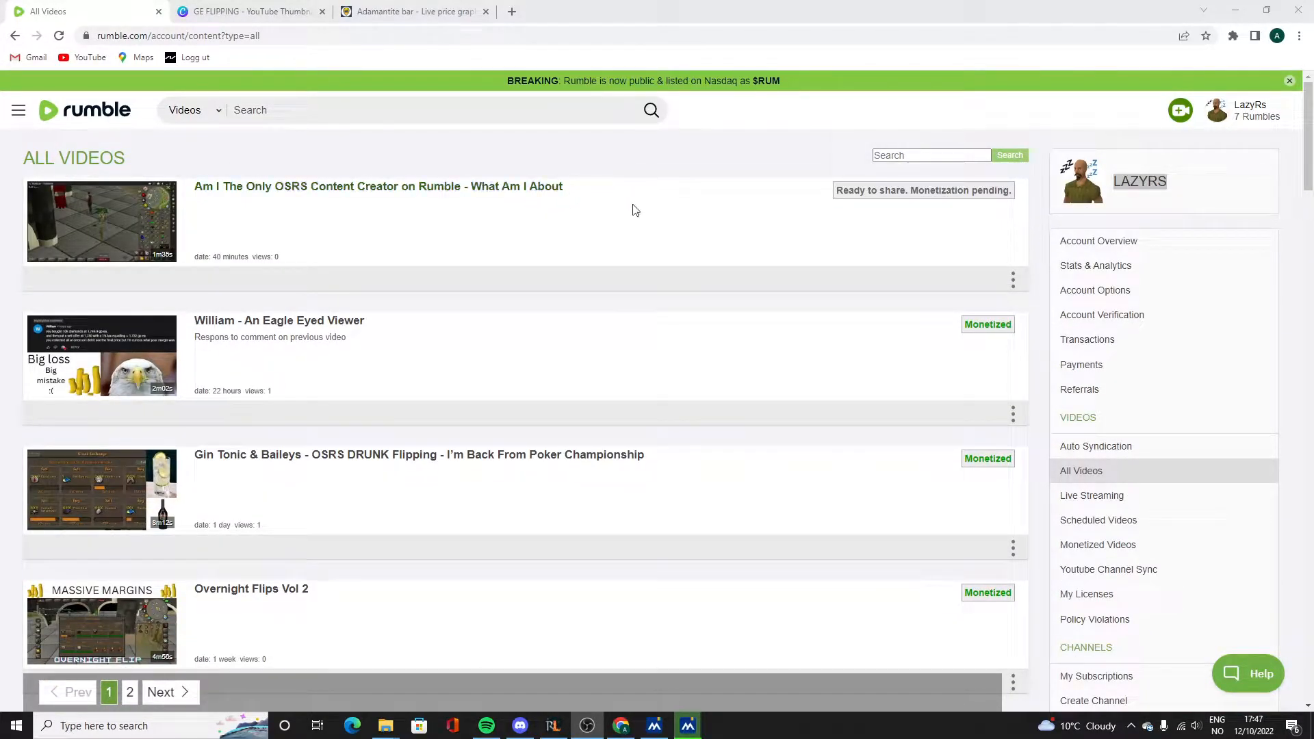
pyautogui.scroll(-3)
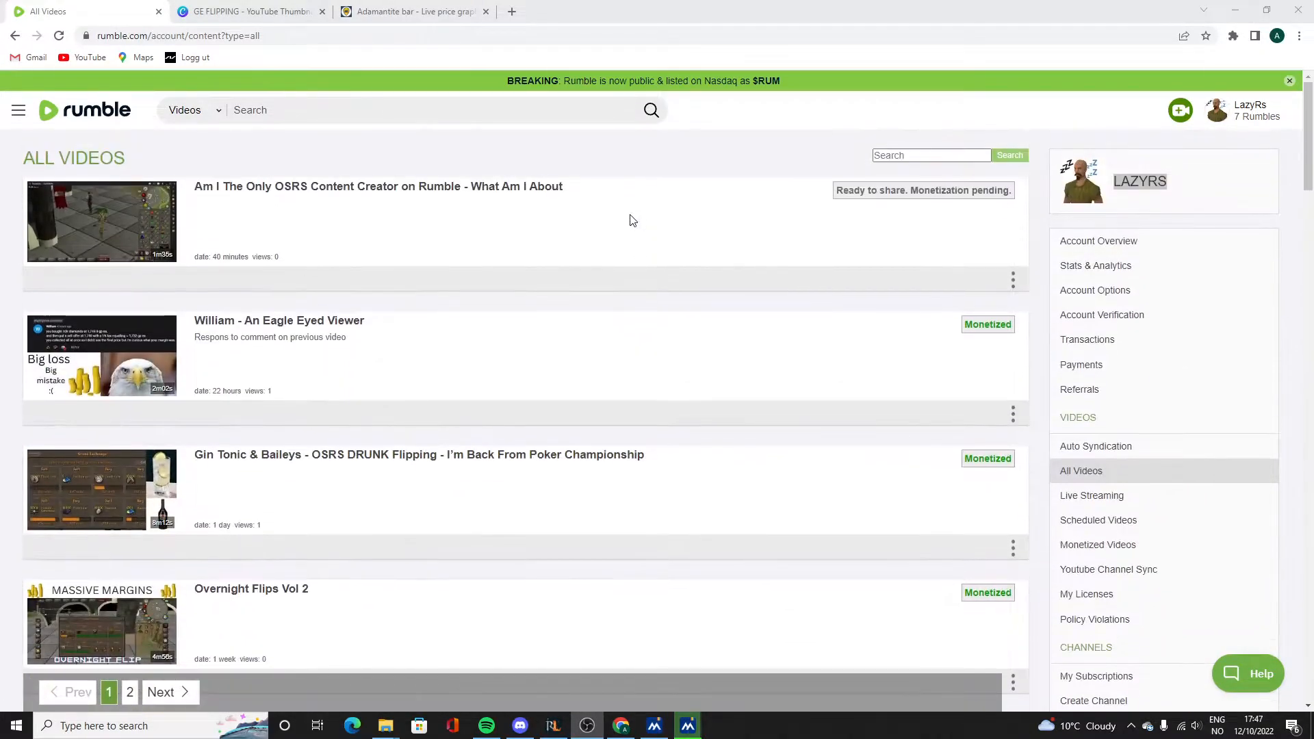
# Search Rumble for 'osrs' from the top search bar.
pyautogui.write('osrs')
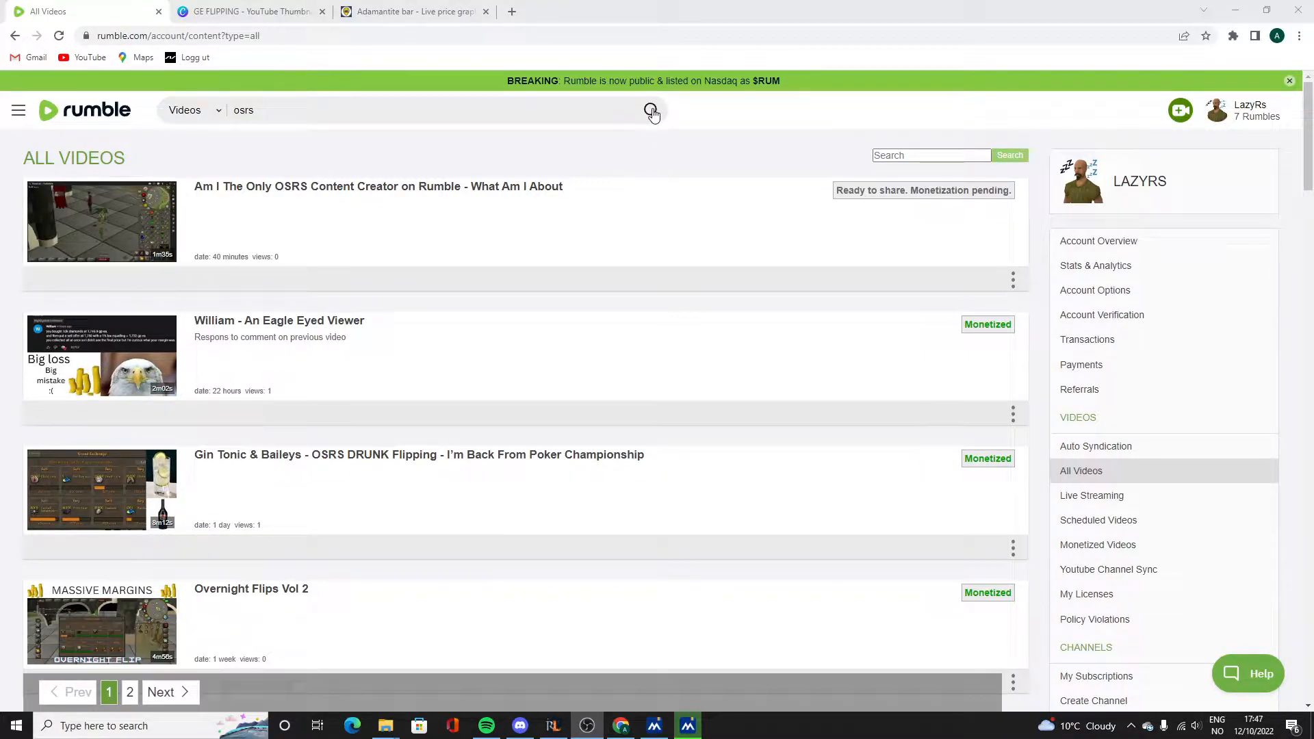
pyautogui.click(651, 109)
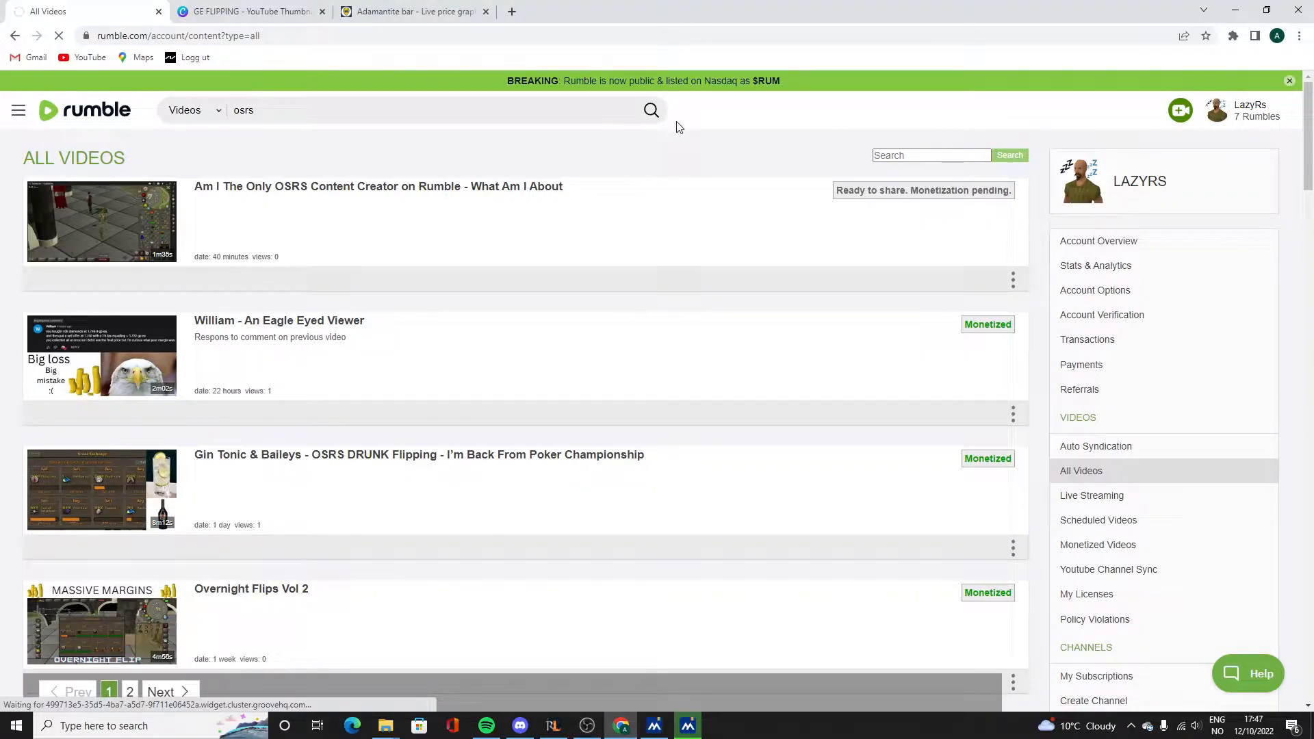
pyautogui.click(652, 110)
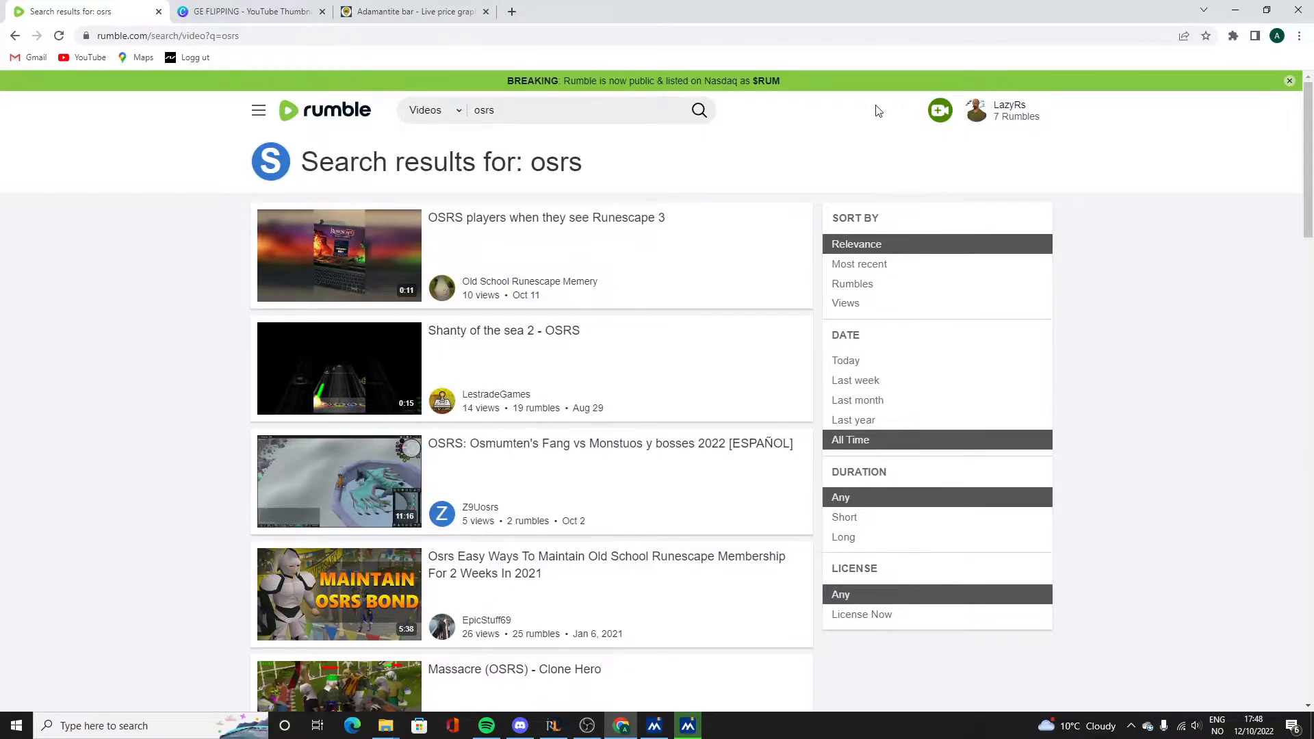
# Scroll down through the osrs video search results.
pyautogui.scroll(-3)
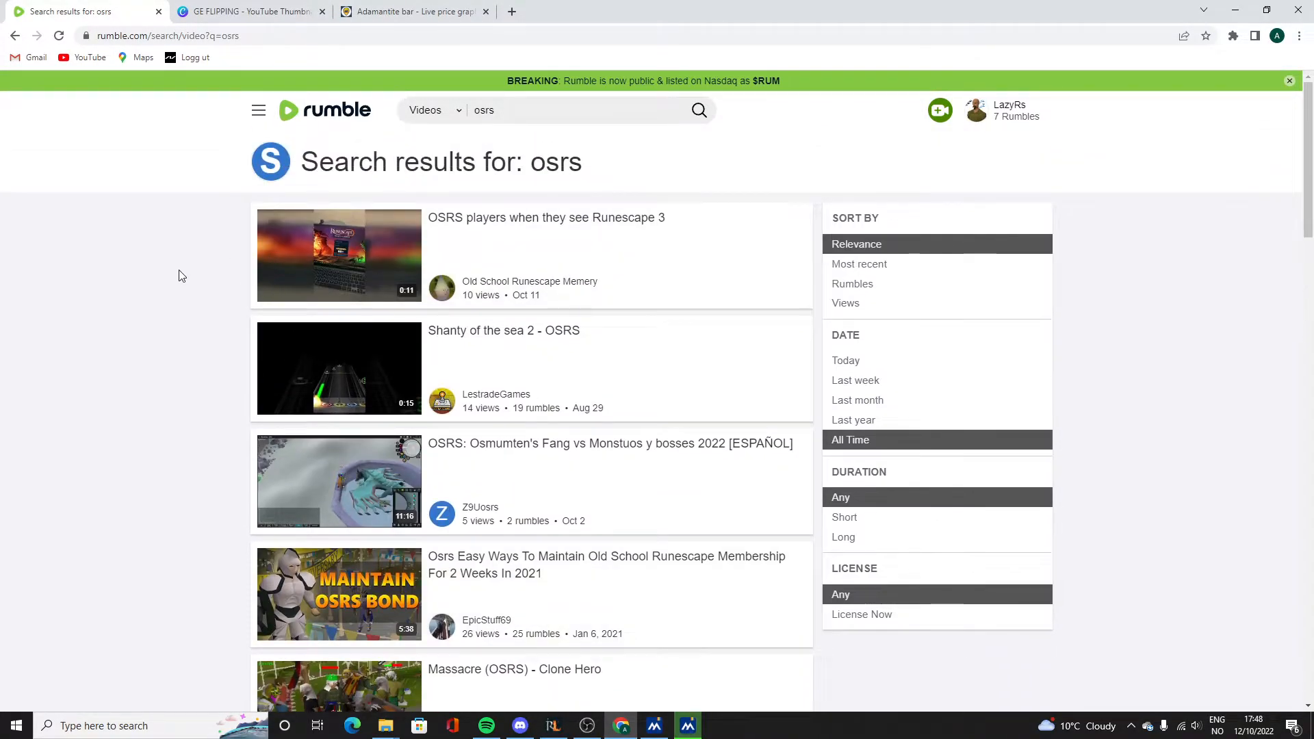
pyautogui.scroll(-3)
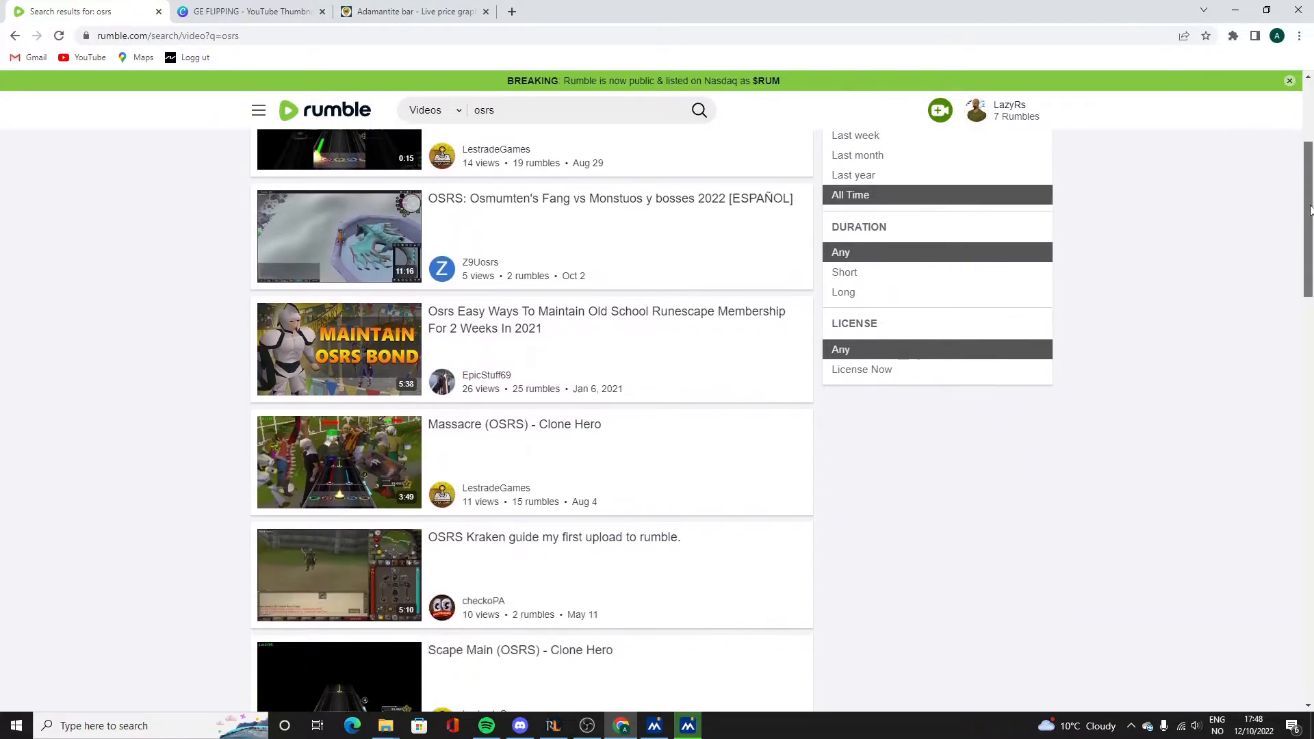
pyautogui.scroll(-3)
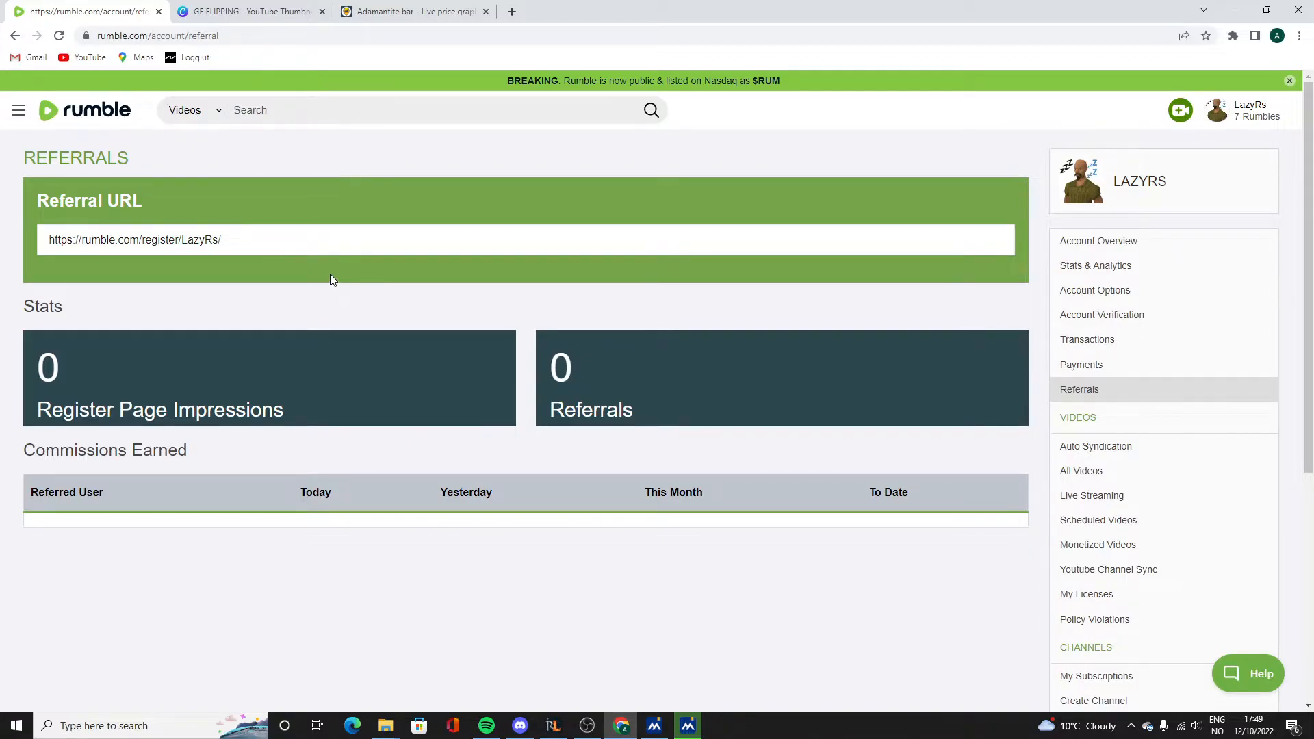
pyautogui.moveTo(260, 278)
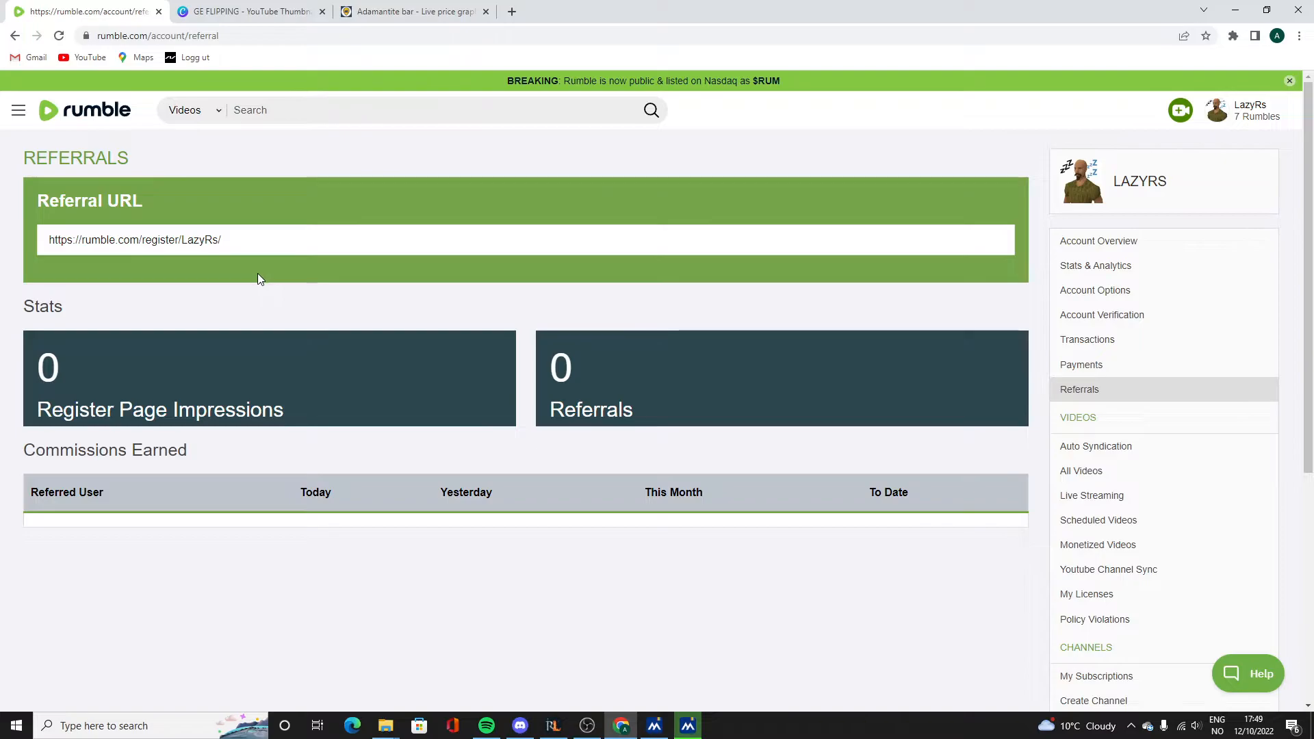
# Select the channel's whole referral URL on the Referrals page.
pyautogui.tripleClick(134, 240)
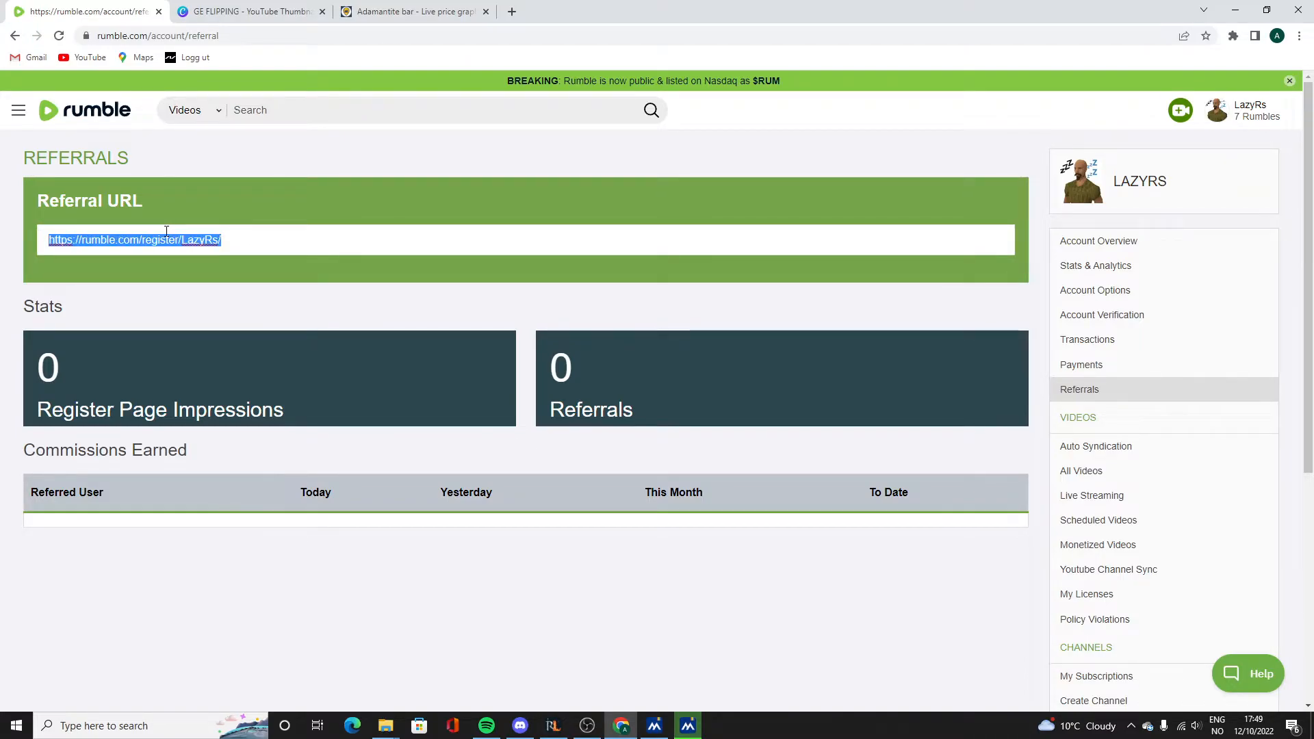
pyautogui.moveTo(265, 238)
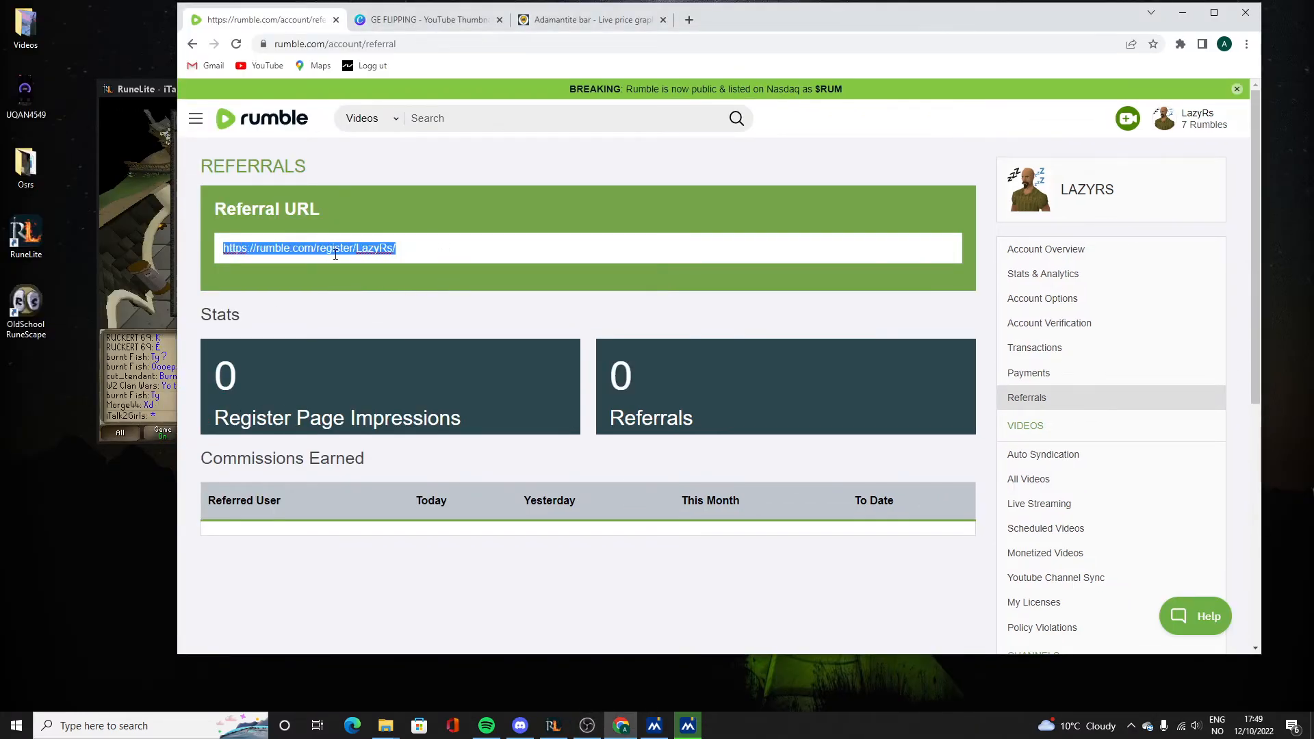
pyautogui.moveTo(362, 274)
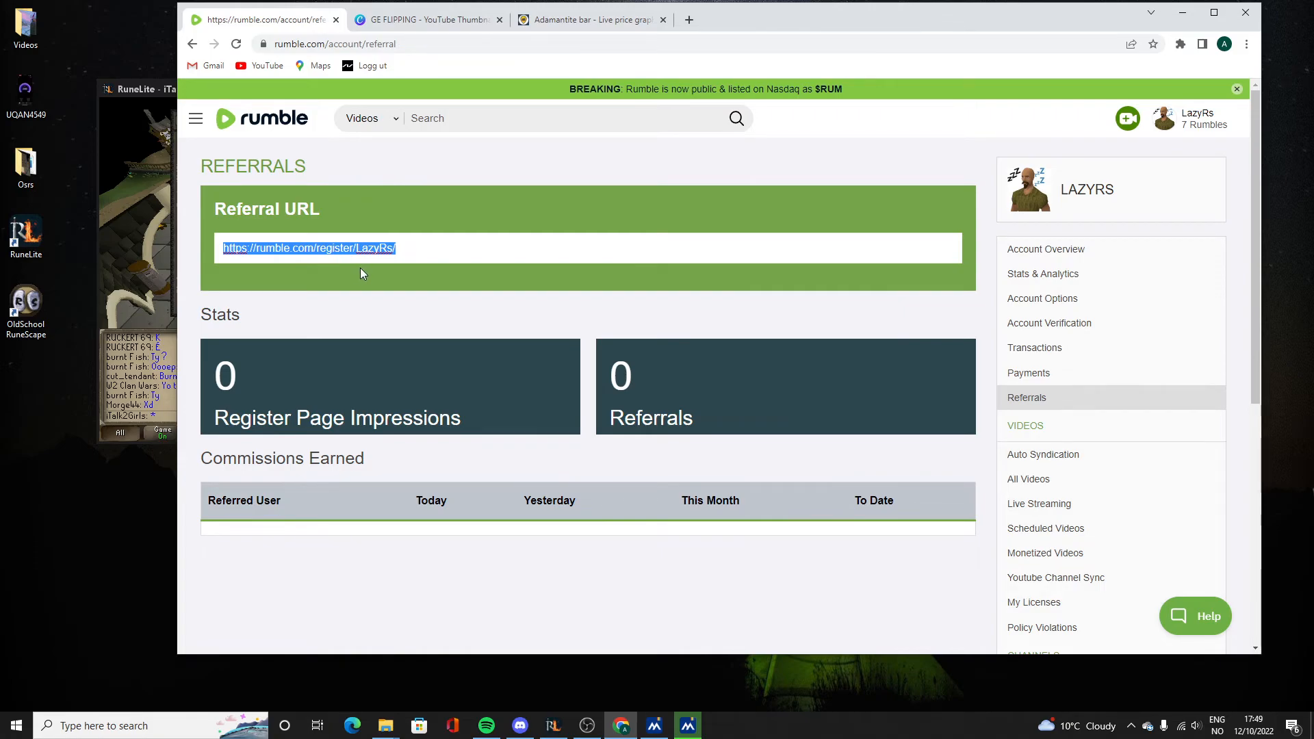